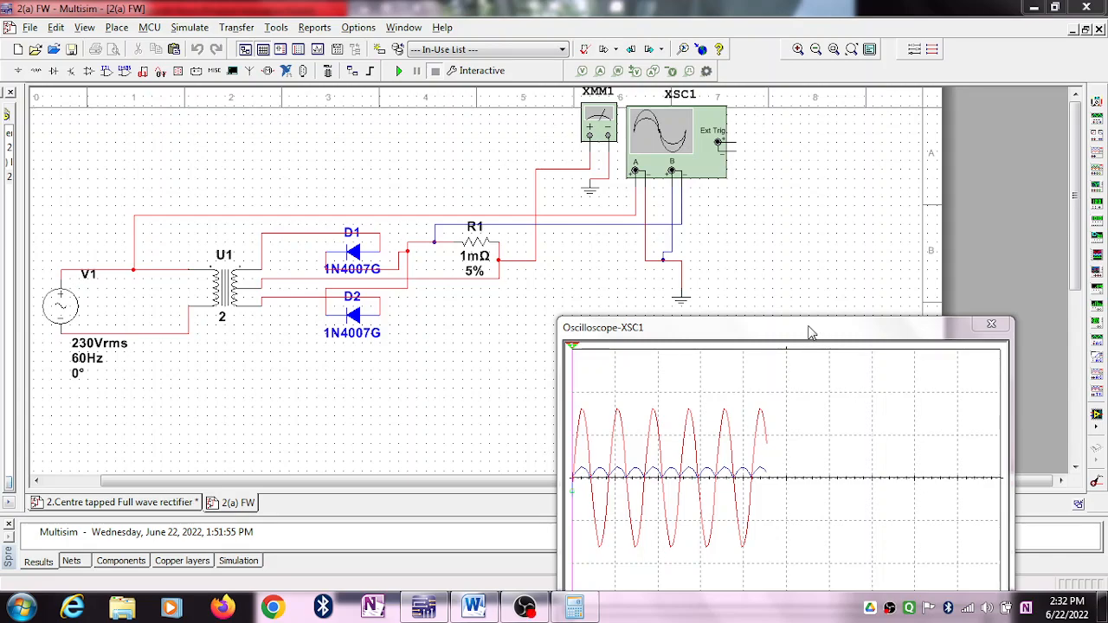
mouse_move(878, 304)
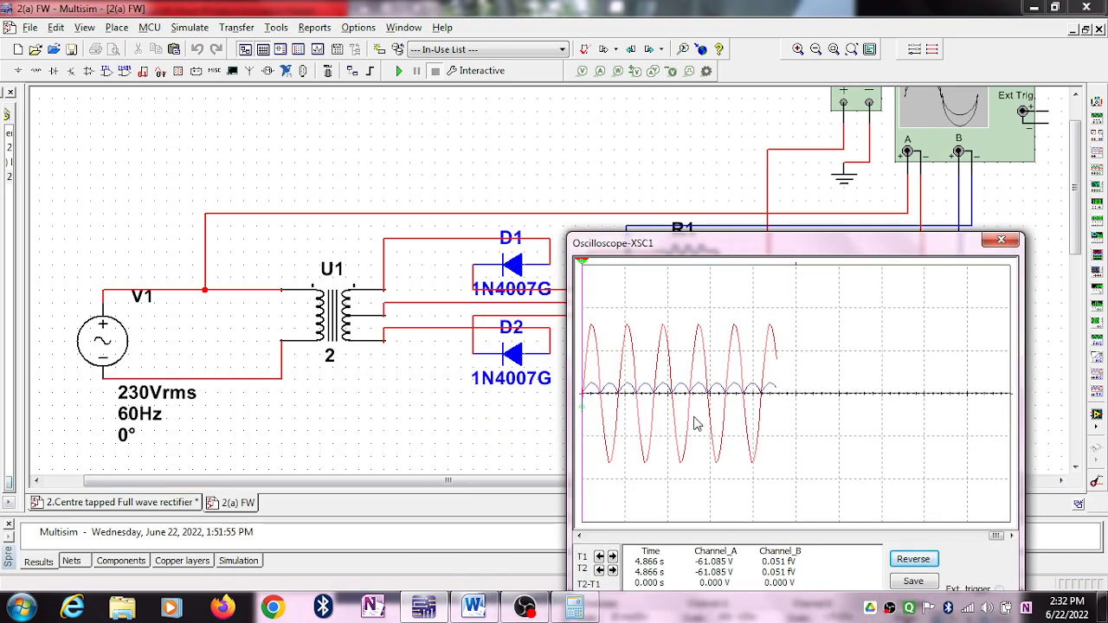
mouse_move(639, 414)
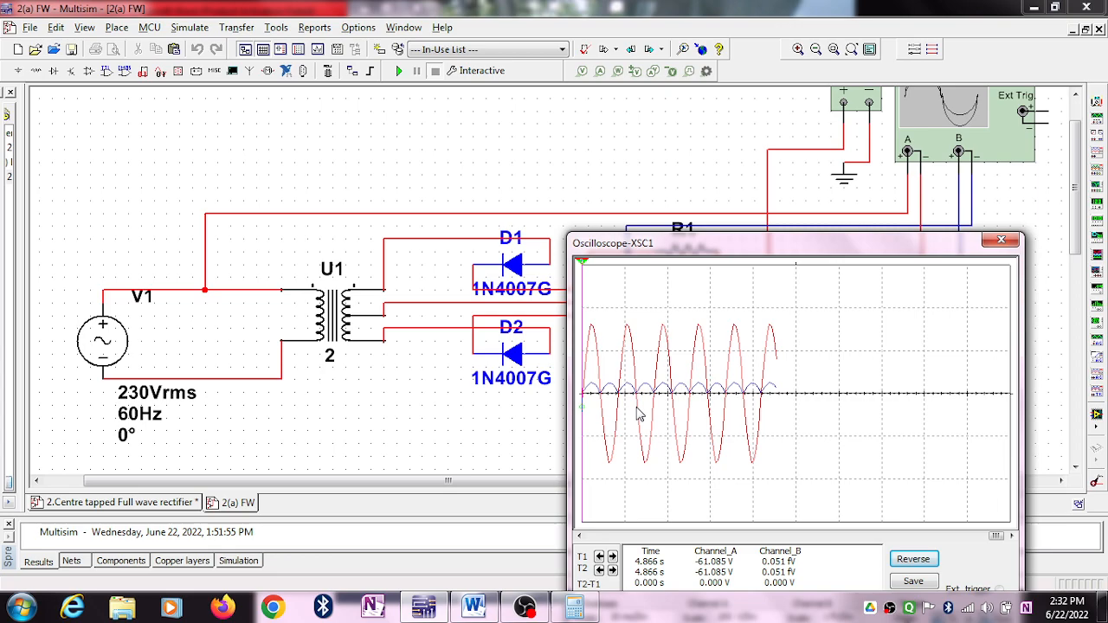
- Run the rectifier simulation again from the Simulation toolbar to clear the oscilloscope trace
click(417, 71)
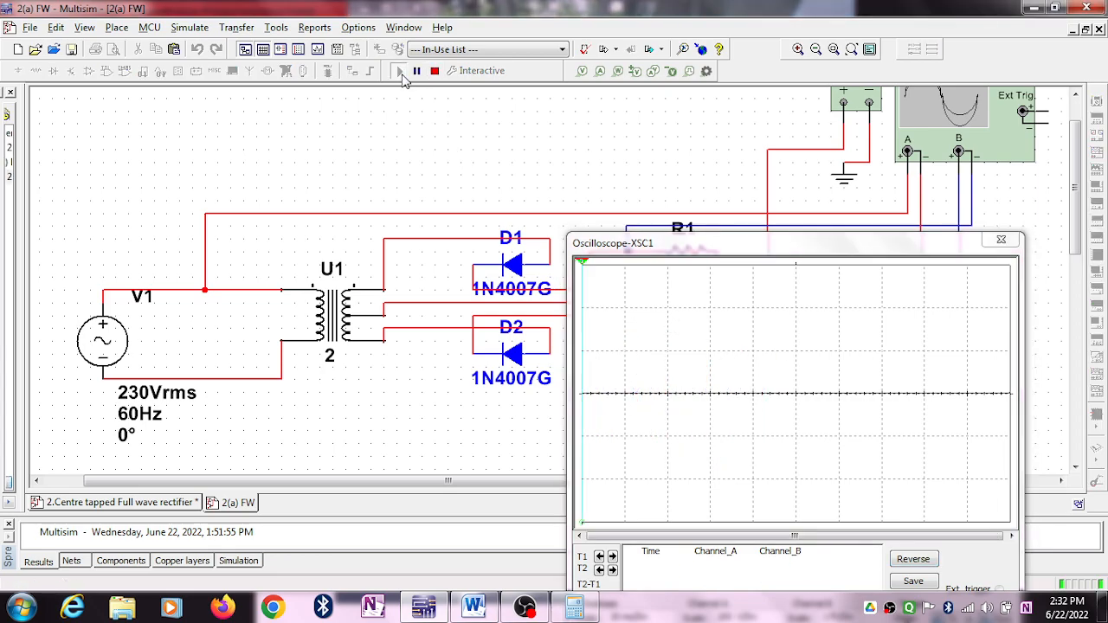
- Inspect the XSC1 oscilloscope's timebase and channel settings, then close its window
click(852, 49)
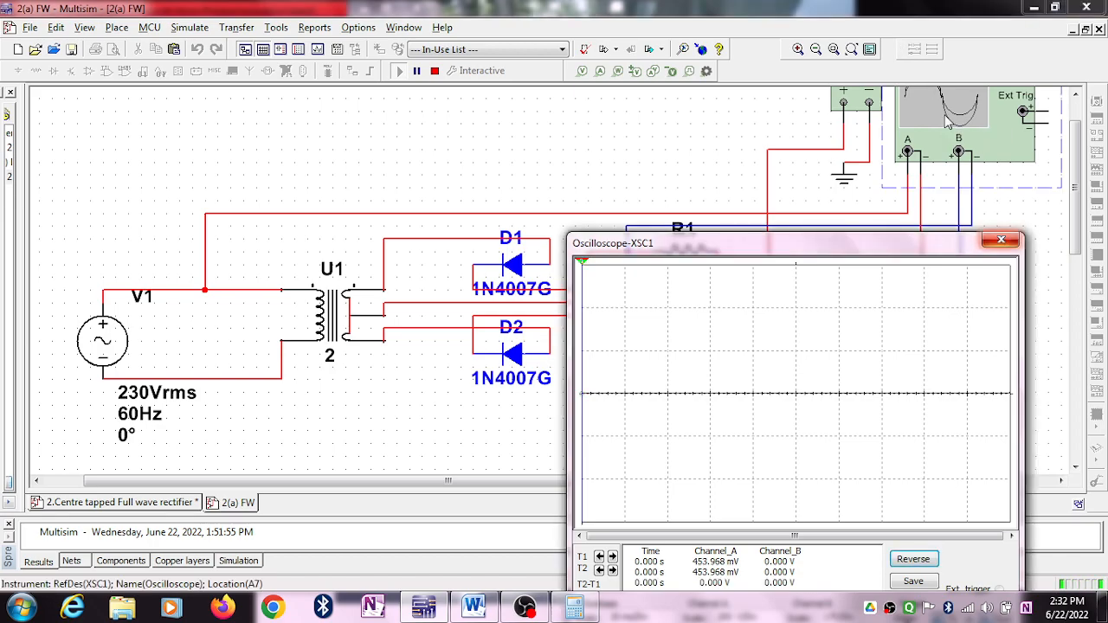
drag(796, 242, 844, 243)
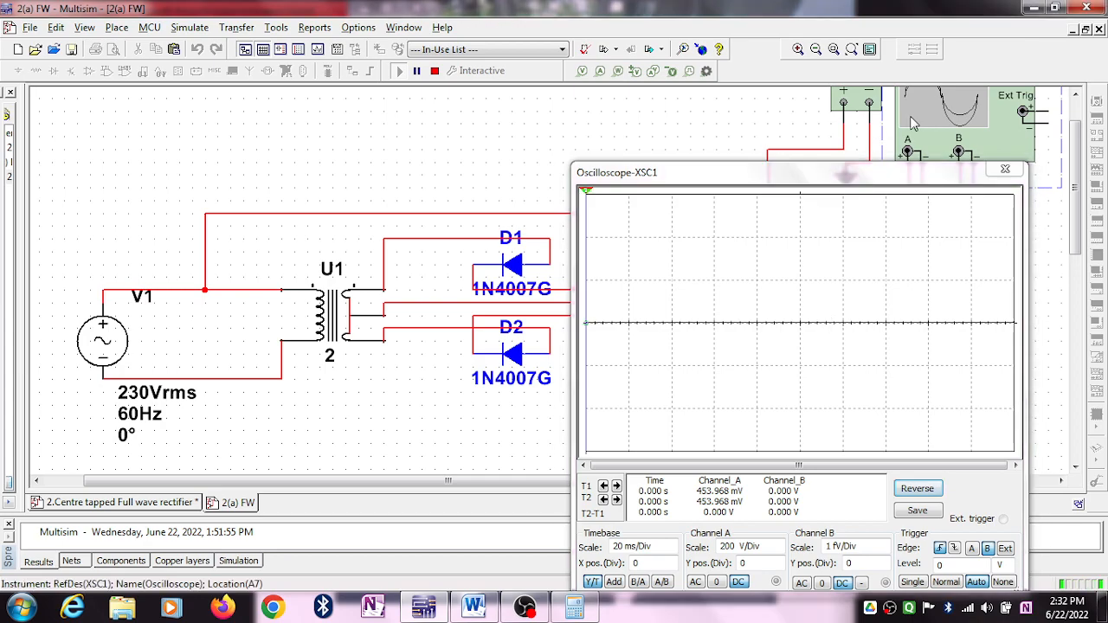
click(1005, 169)
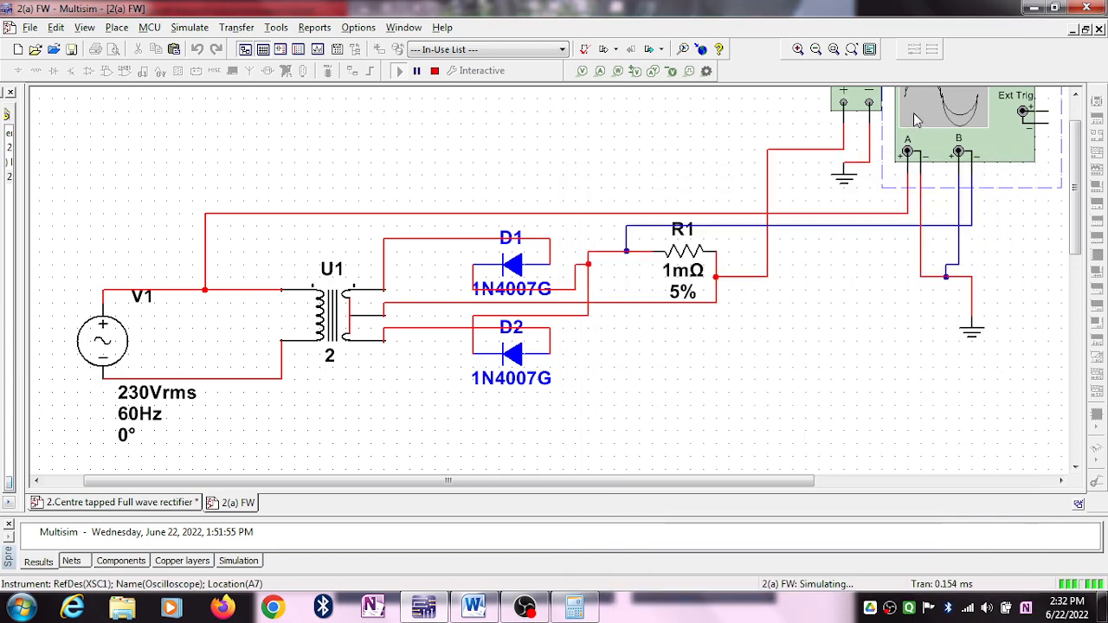
double_click(943, 112)
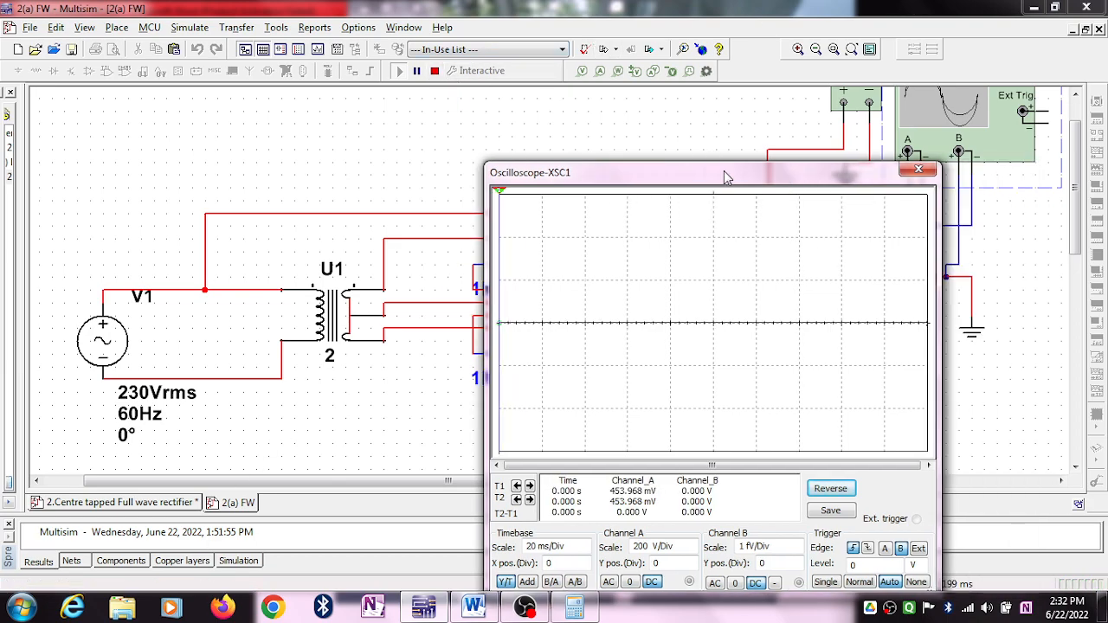
drag(727, 172, 675, 171)
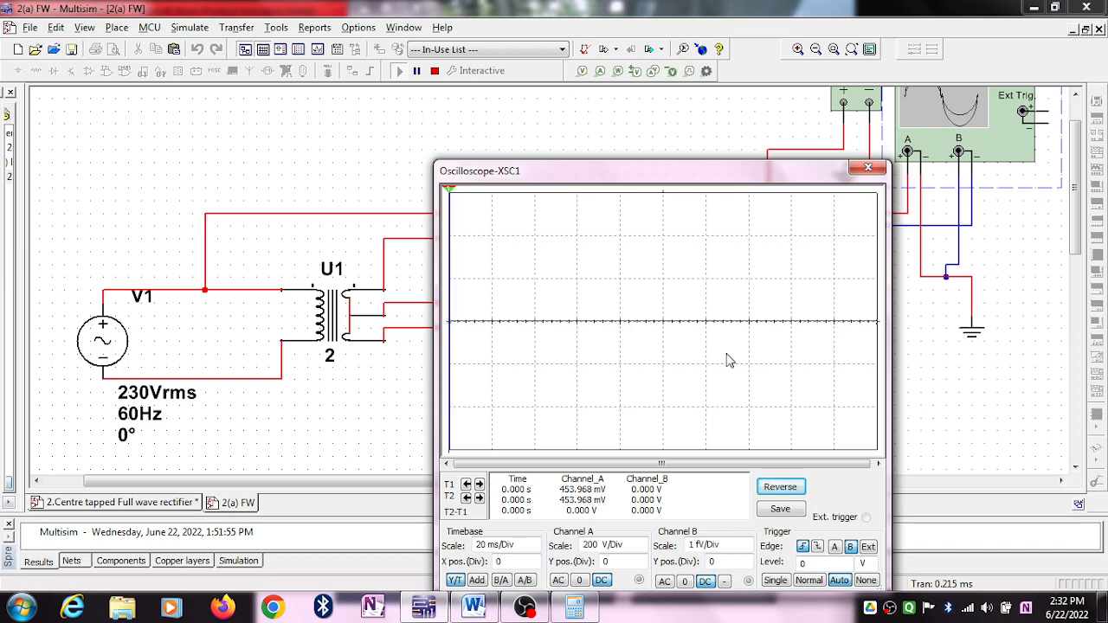
click(867, 167)
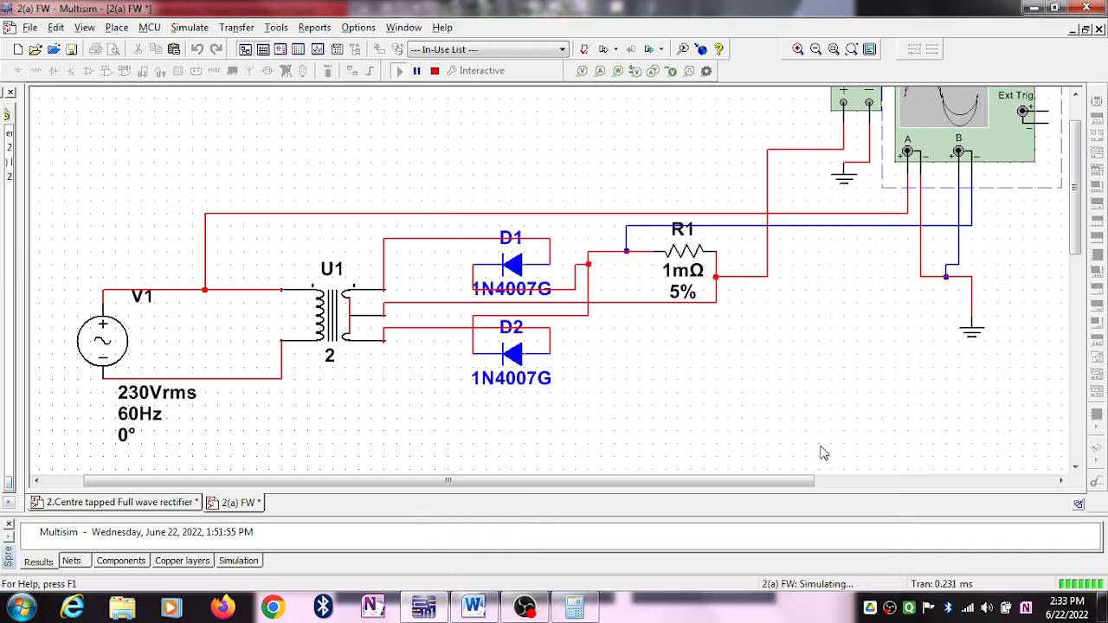
mouse_move(355, 264)
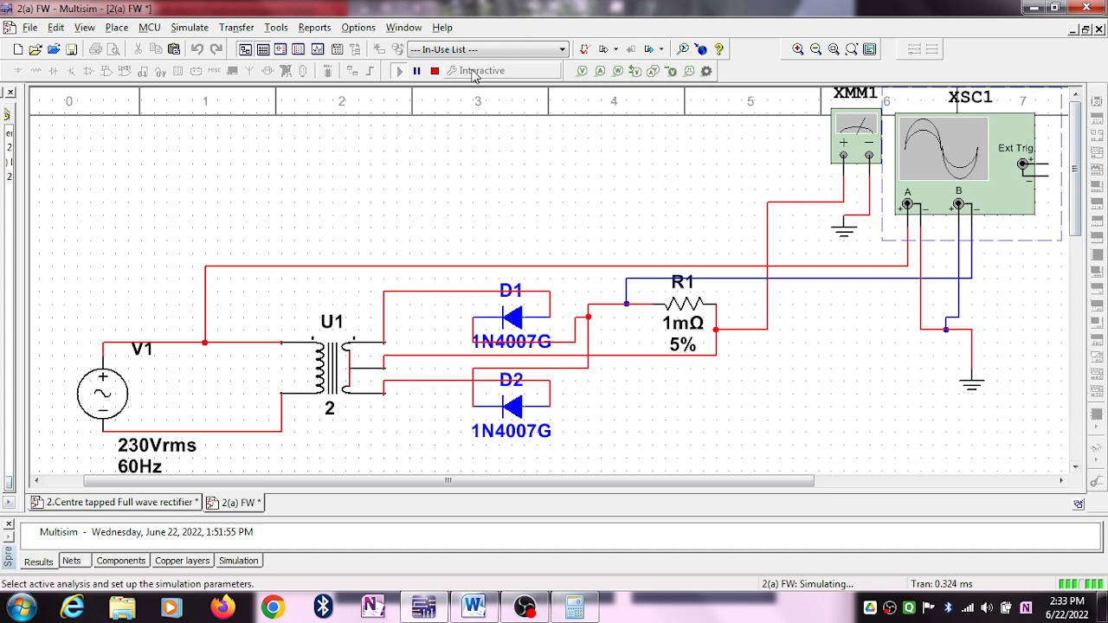
- Stop and rerun the simulation, then open the XMM1 multimeter readout
click(436, 71)
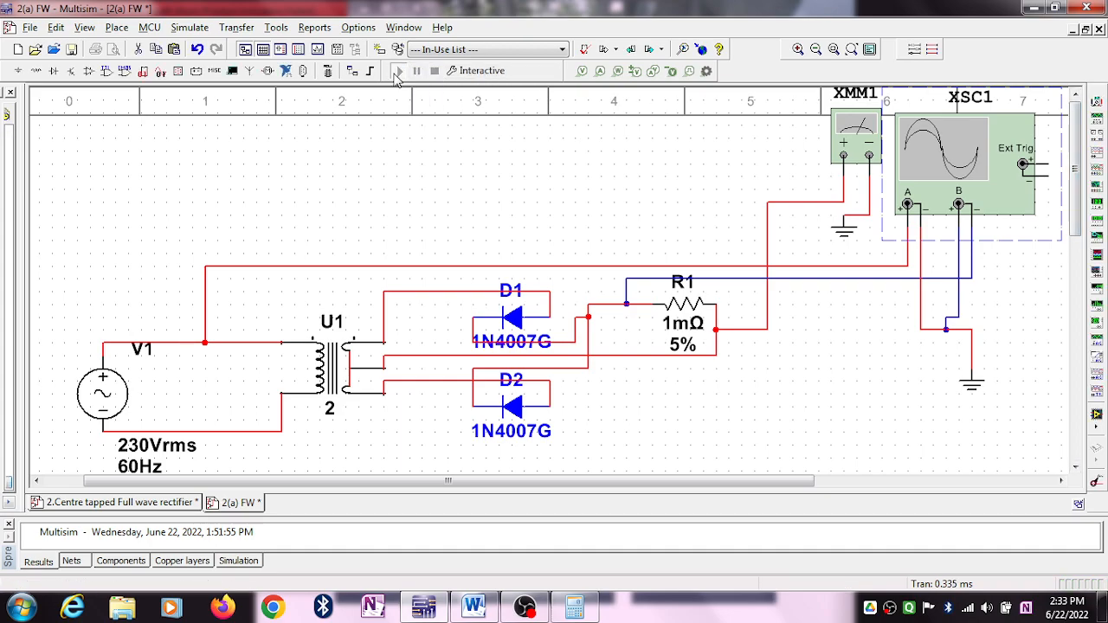
click(399, 70)
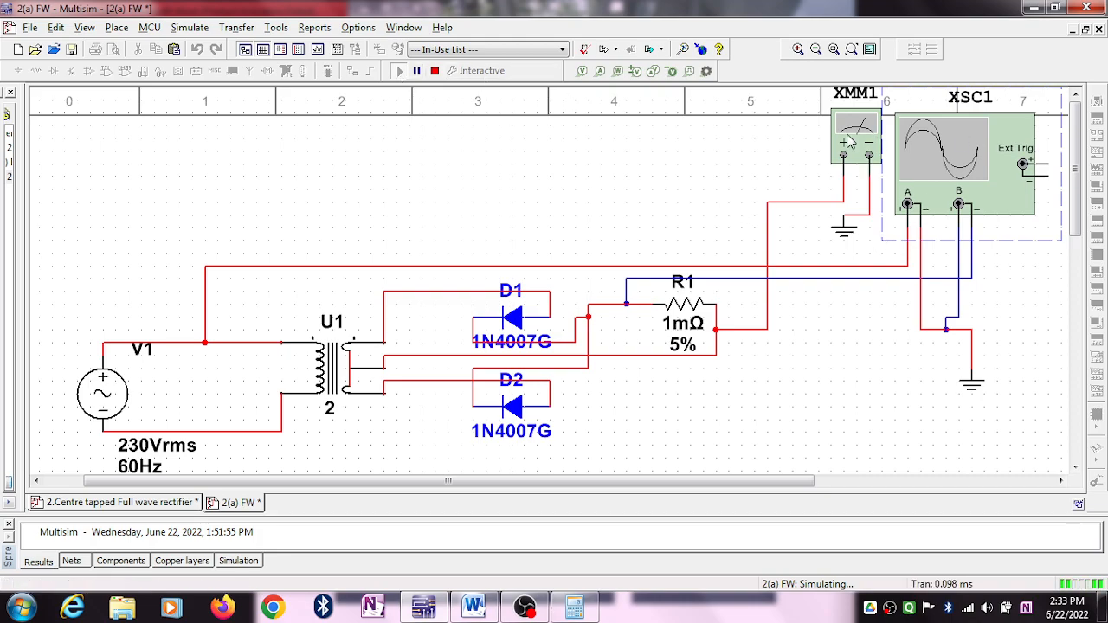
double_click(855, 138)
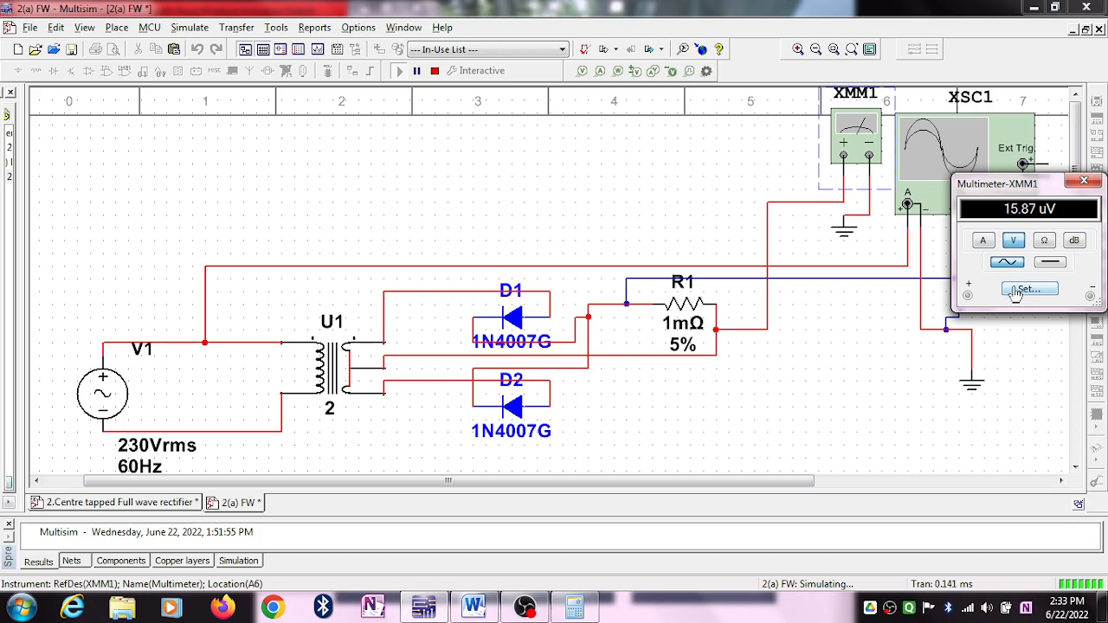
- Read the XMM1 multimeter voltage in DC and AC modes, finishing on AC
click(1050, 262)
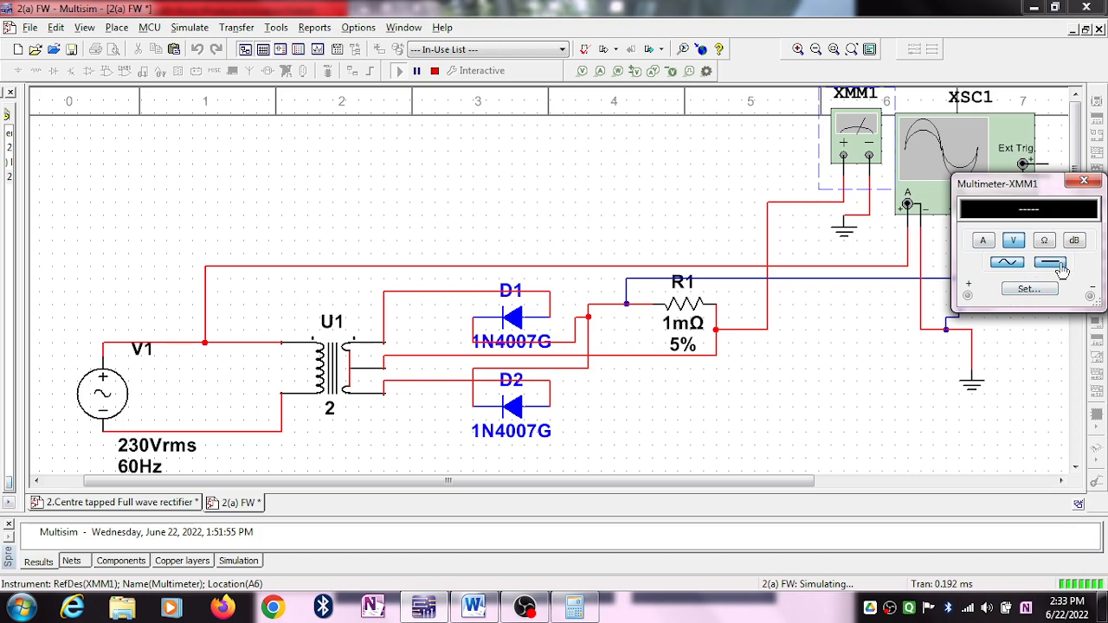
click(1050, 262)
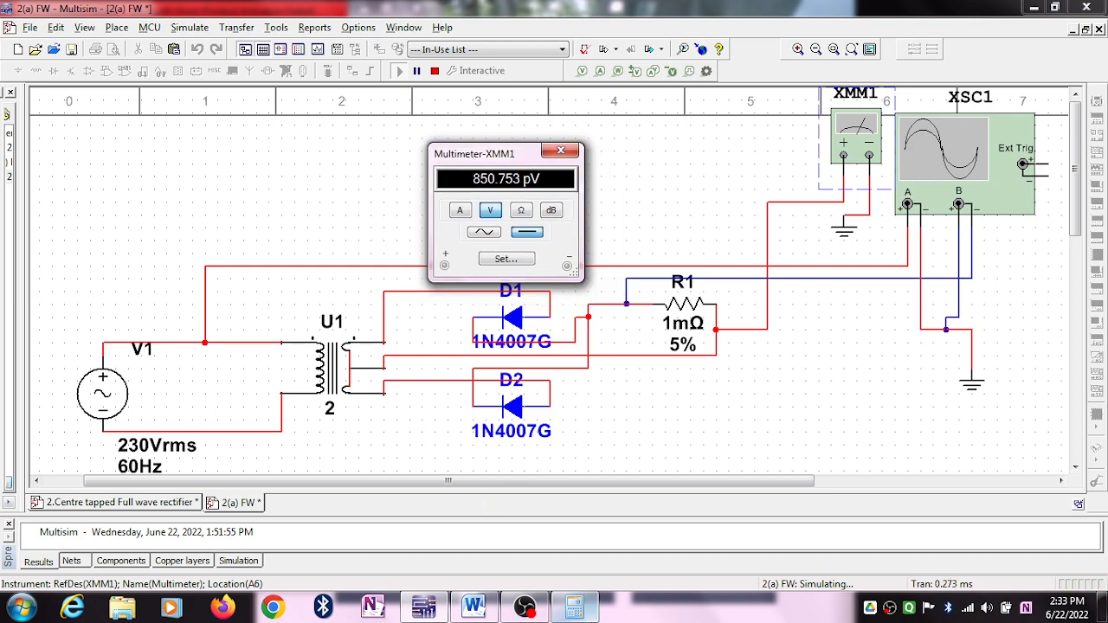
click(573, 606)
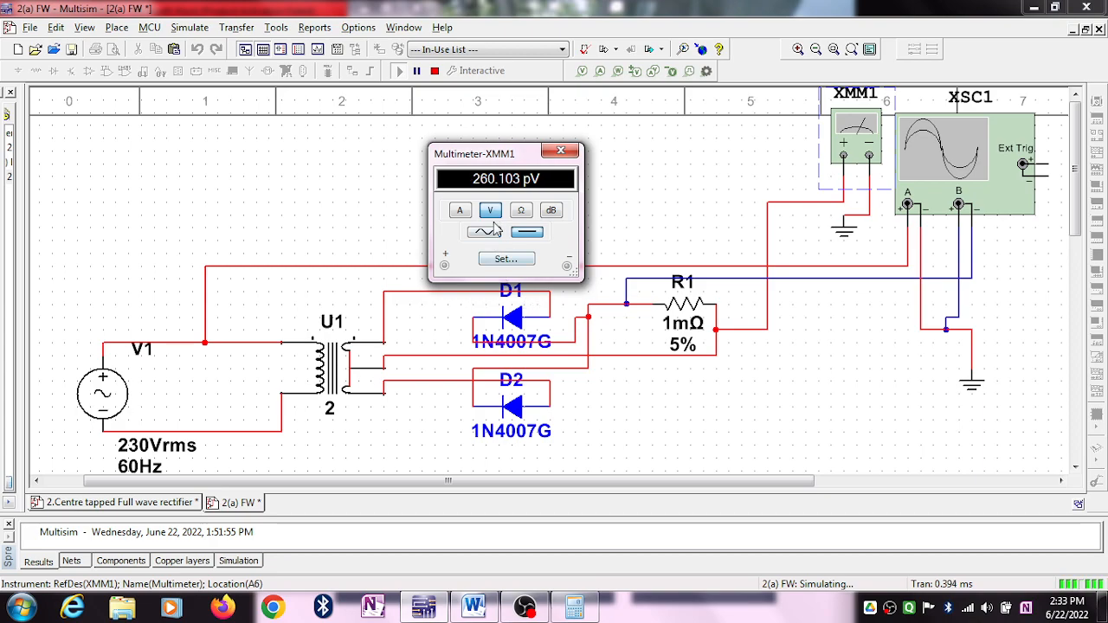
click(482, 231)
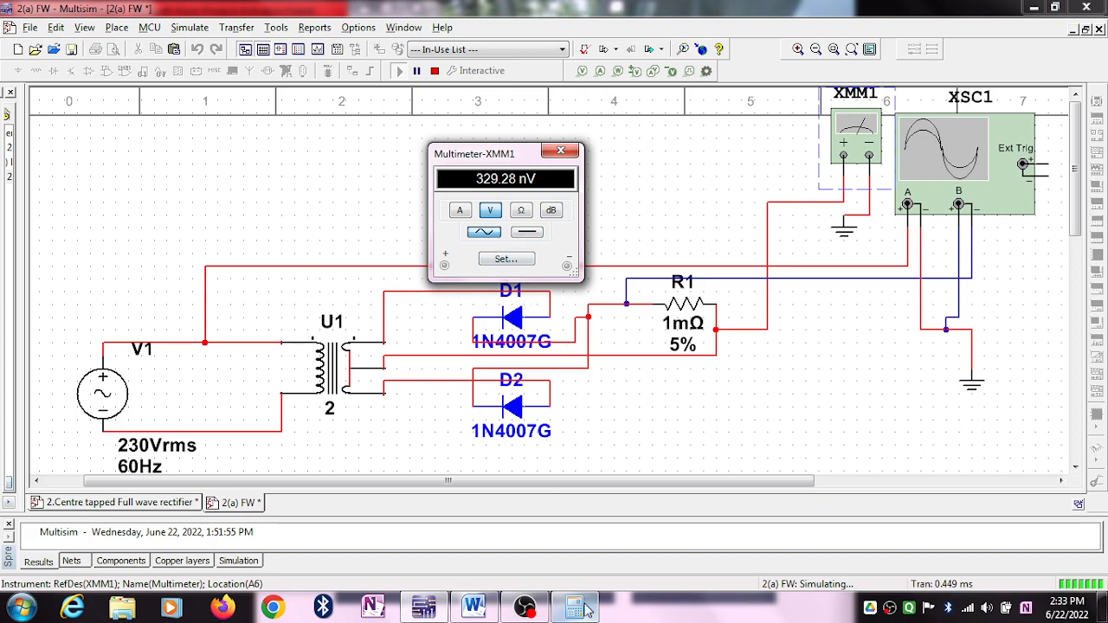
click(575, 606)
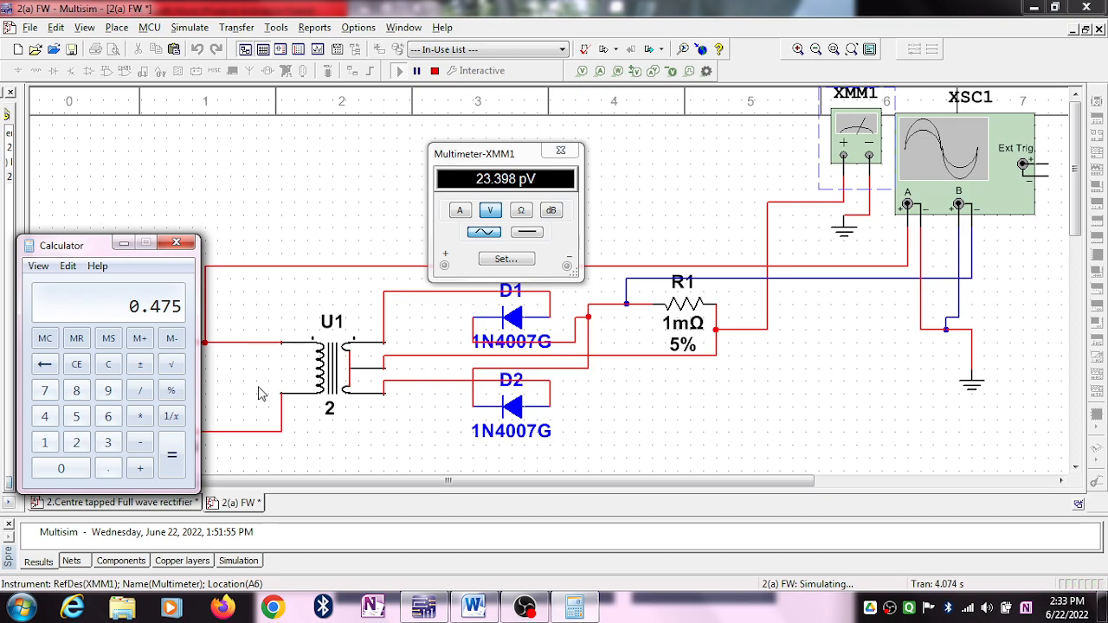
click(527, 231)
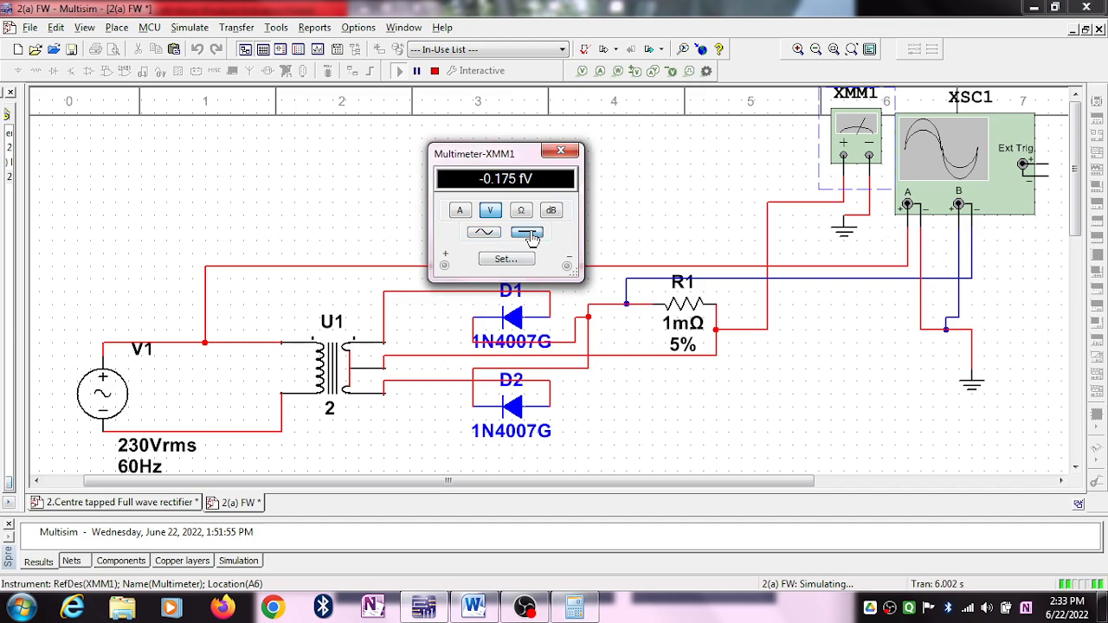
click(482, 232)
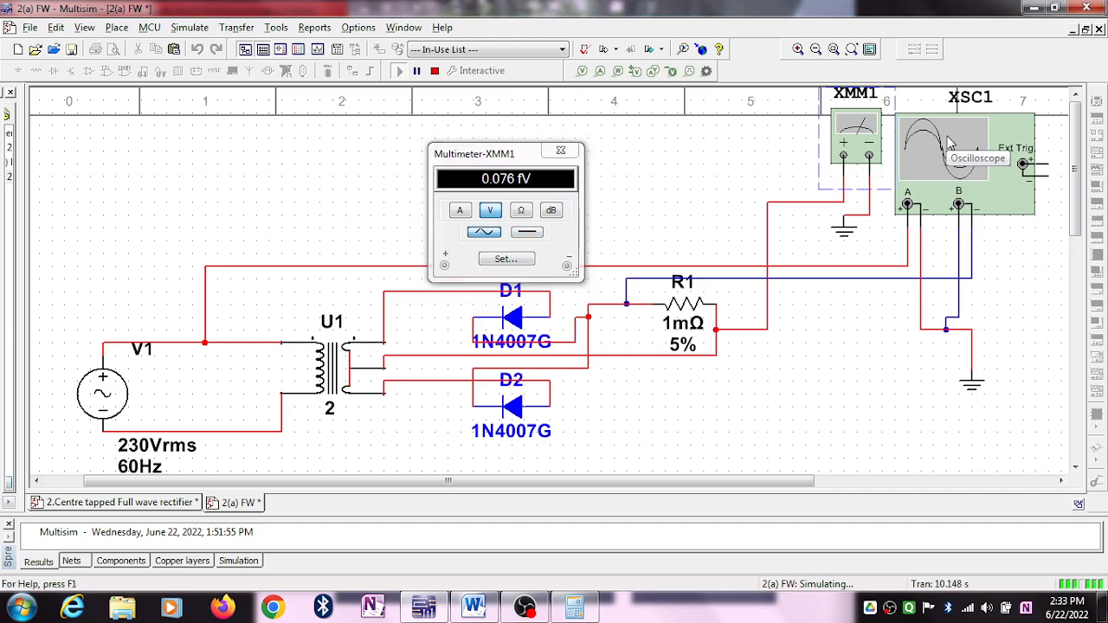
- Reopen the XSC1 waveforms and divide the AC reading by DC in Calculator, giving about 0.1267
double_click(969, 147)
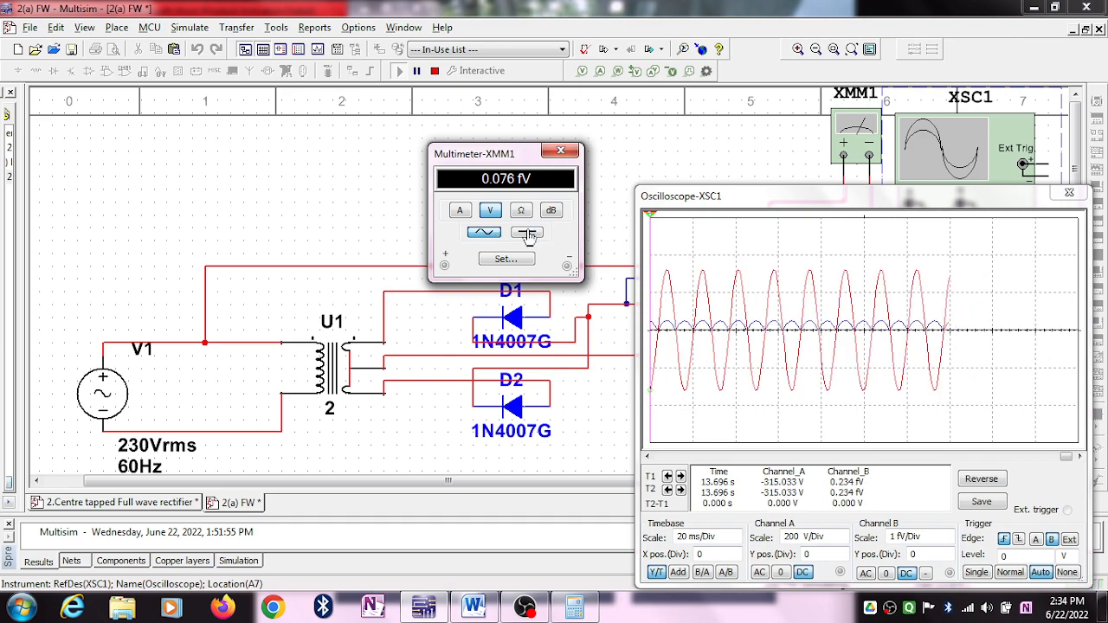
click(527, 232)
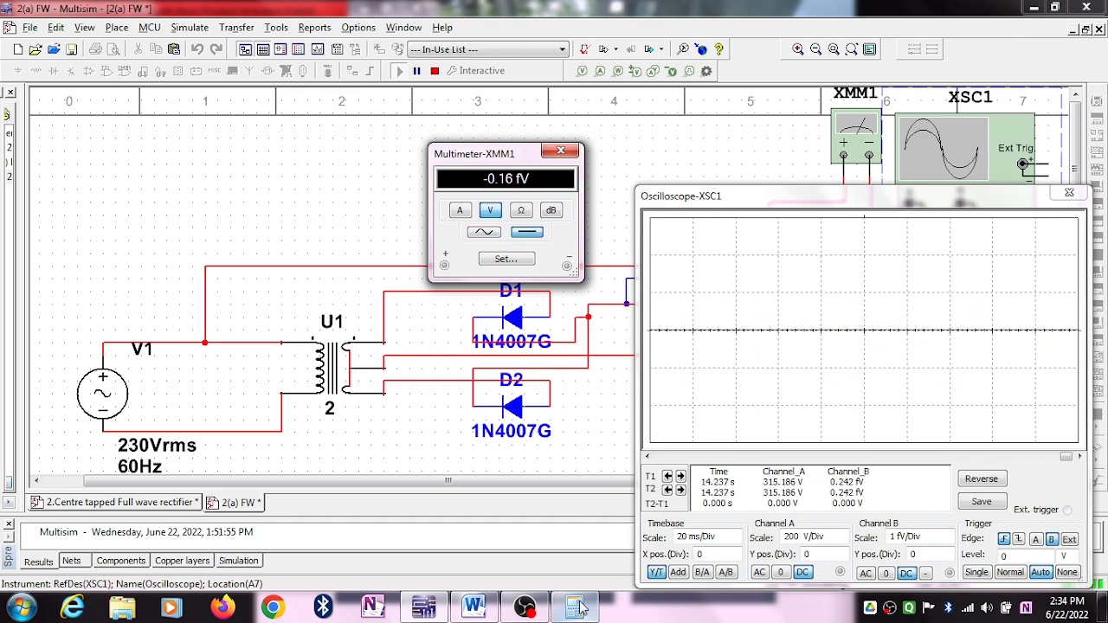
click(482, 231)
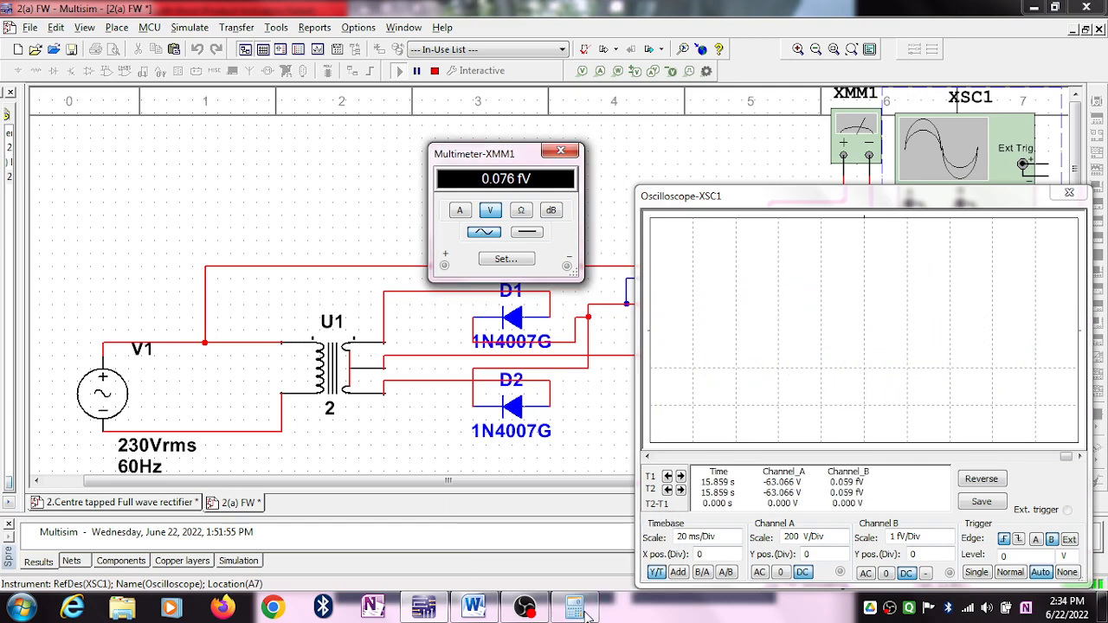
click(576, 606)
text(0.076 /)
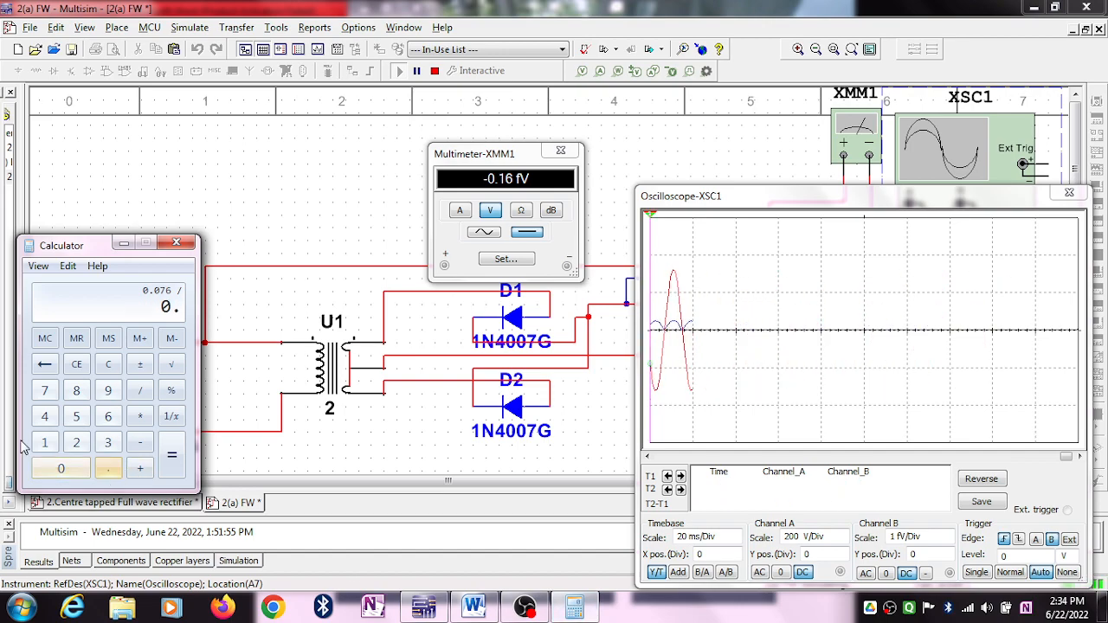
click(172, 455)
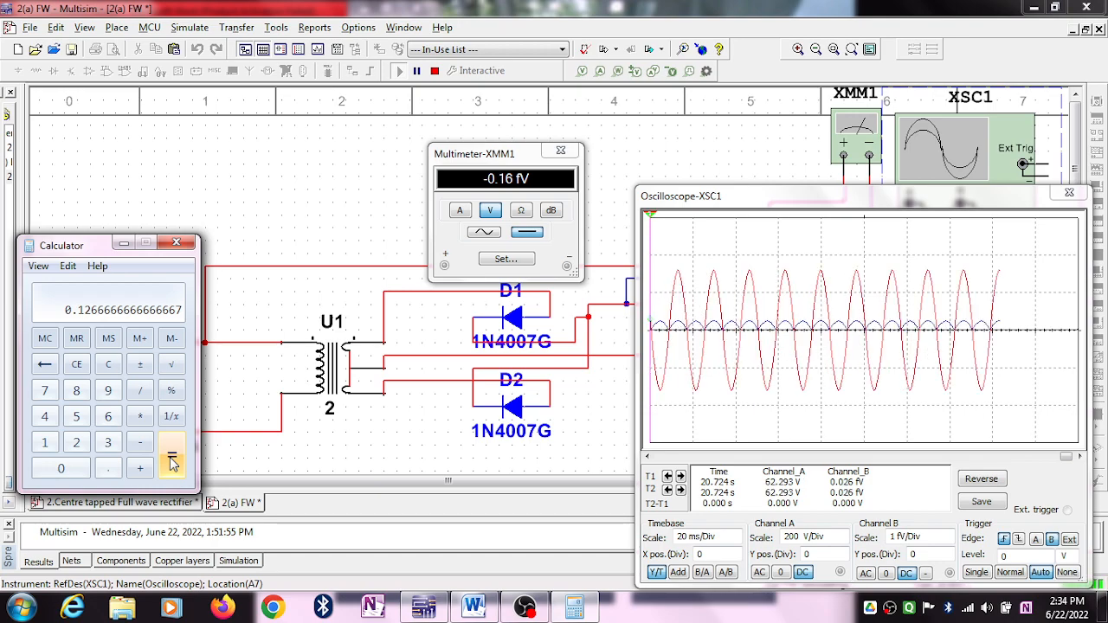
click(175, 242)
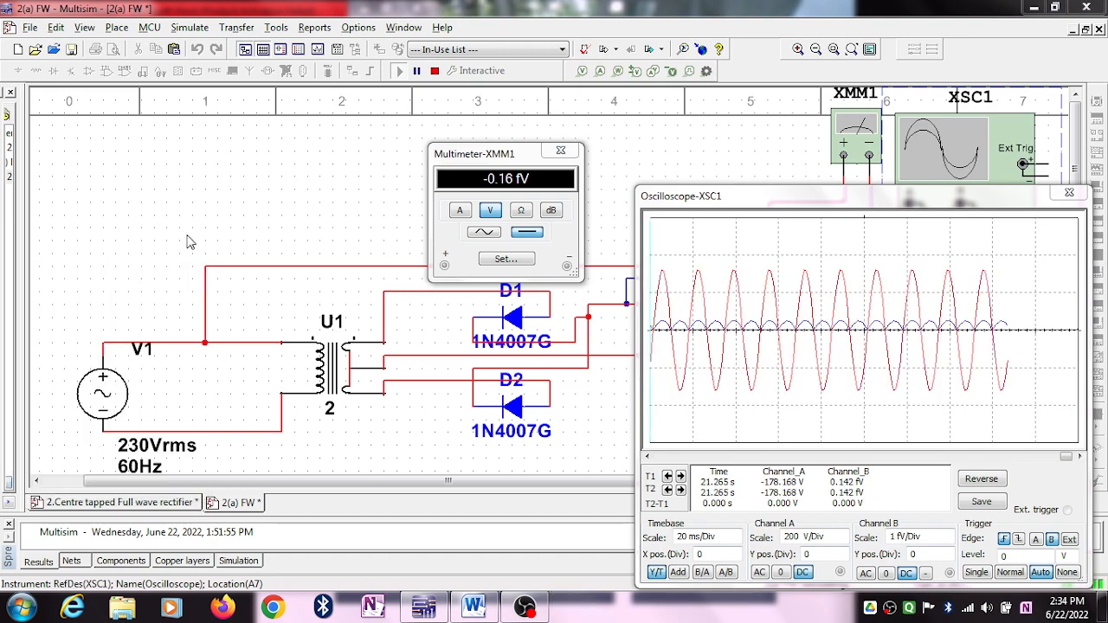